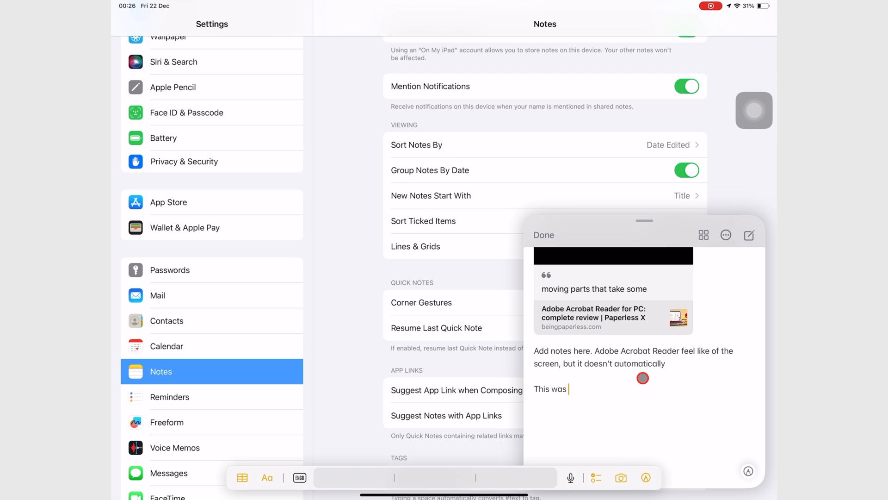
Finish the closing sentence so the Quick Note reads 'This was the last quick n…'
{"action": "type", "text": "the last"}
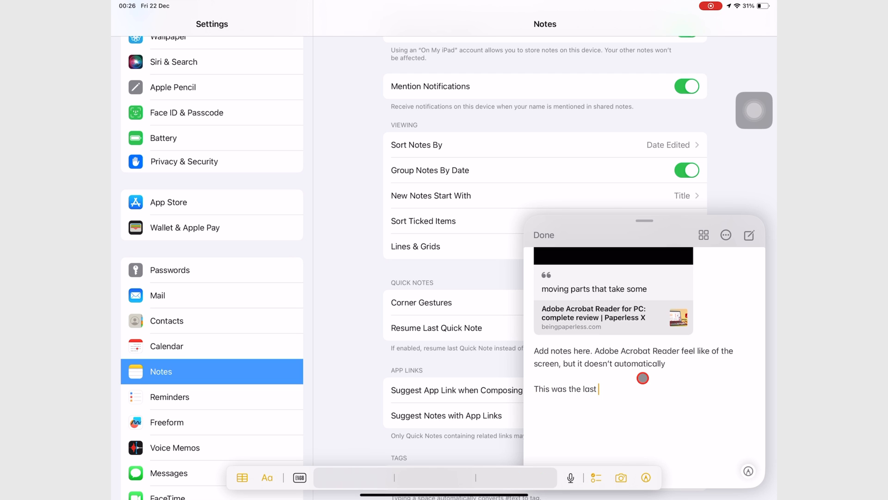
{"action": "type", "text": "quick n"}
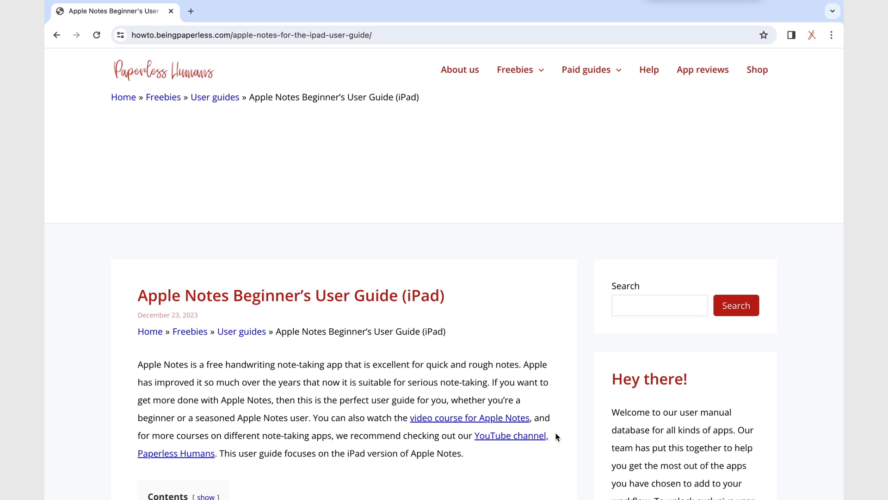
{"action": "scroll", "scroll_direction": "down", "scroll_amount": 3}
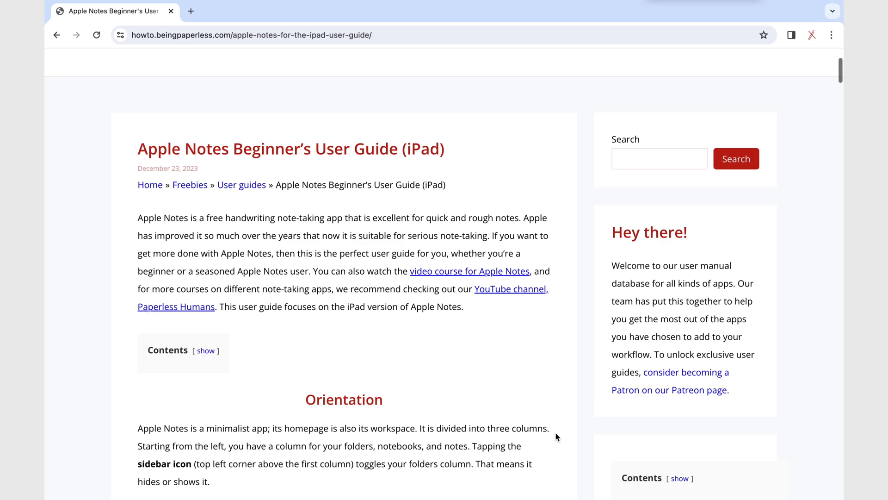
{"action": "scroll", "scroll_direction": "down", "scroll_amount": 3}
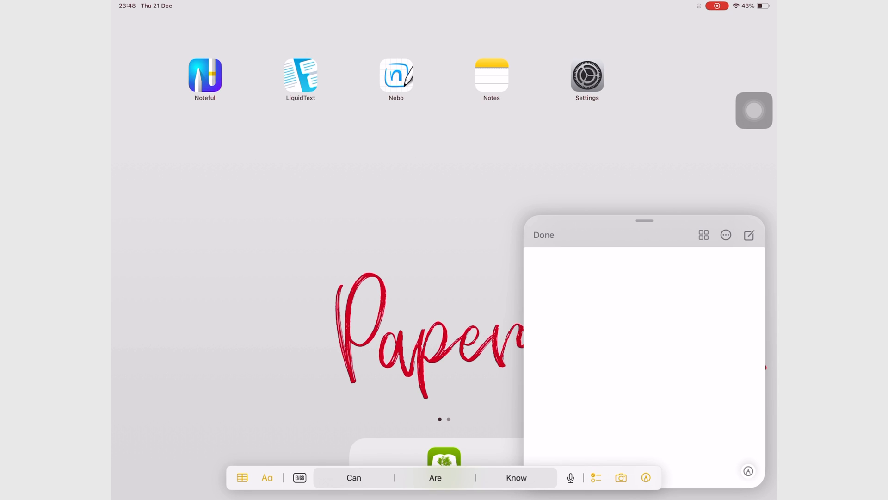
Title the Quick Note 'Type your notes', explain typing or handwriting with app tools, then pick a pen
{"action": "type", "text": "Type your notes"}
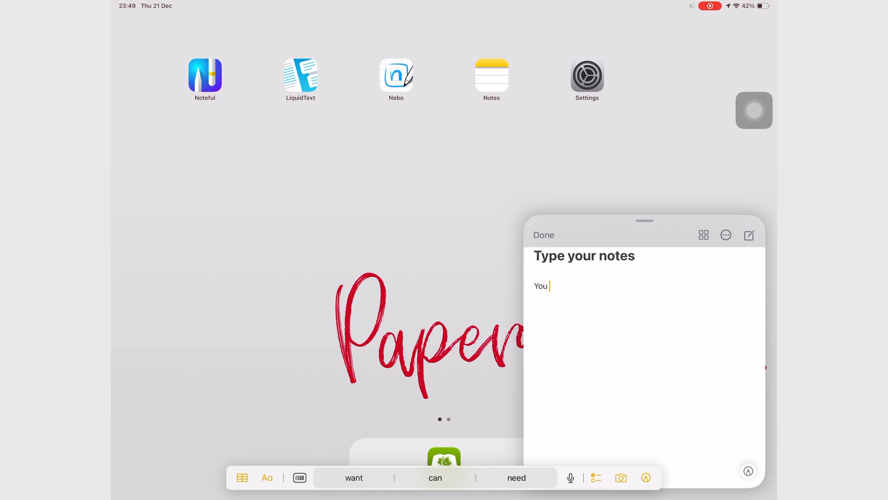
{"action": "type", "text": "can either type your notes on this Quick Note. Or handwrite them with all the tools you usually get when taking note"}
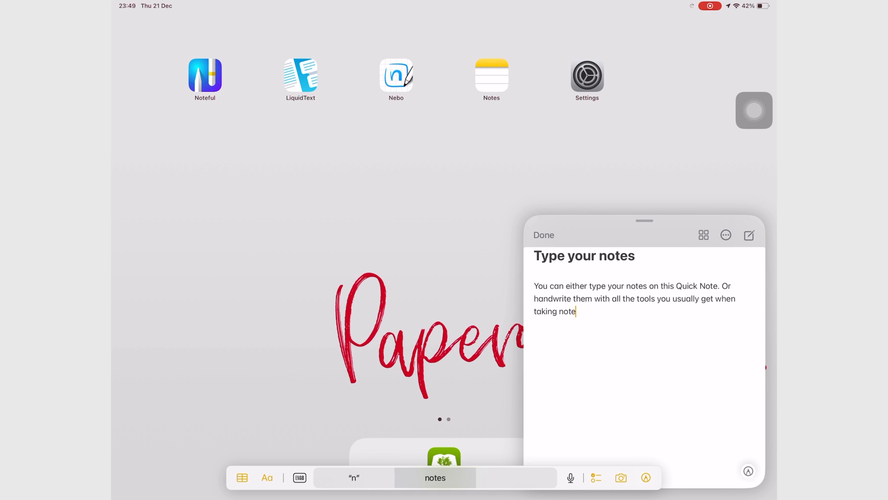
{"action": "type", "text": "s in the app."}
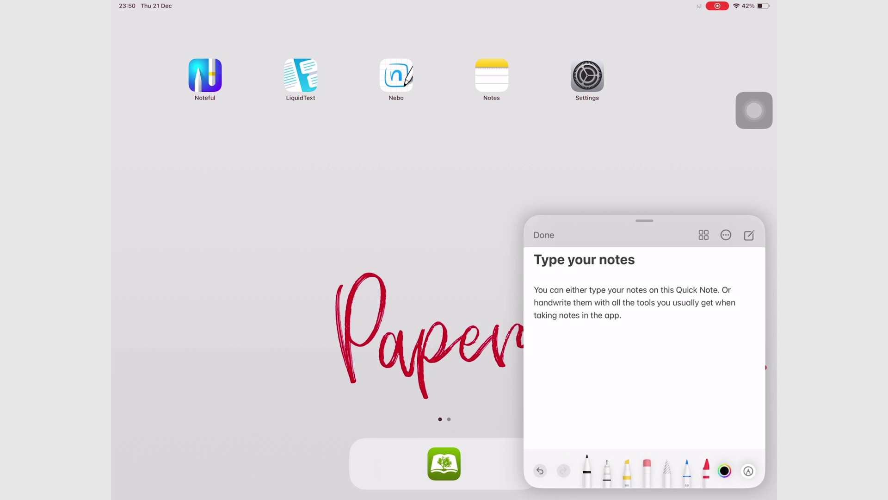
{"action": "left_click", "coordinate": [587, 470]}
{"action": "type", "text": "New"}
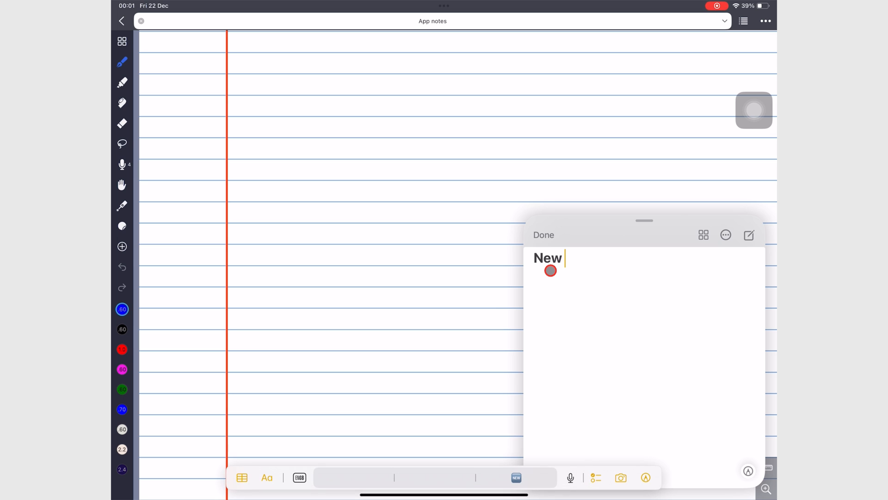
Title the Quick Note 'New Quick note from Noteful' and begin its typed sentence
{"action": "type", "text": "Quick note from Noteful"}
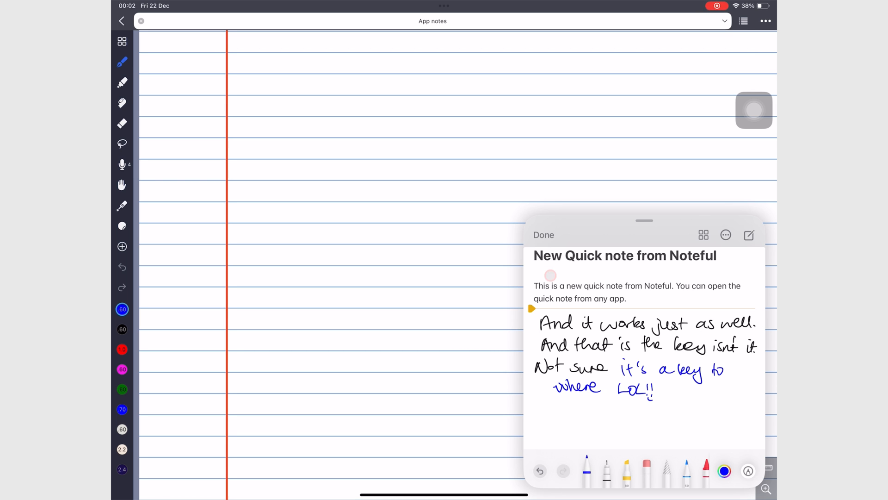
{"action": "left_click", "coordinate": [549, 278]}
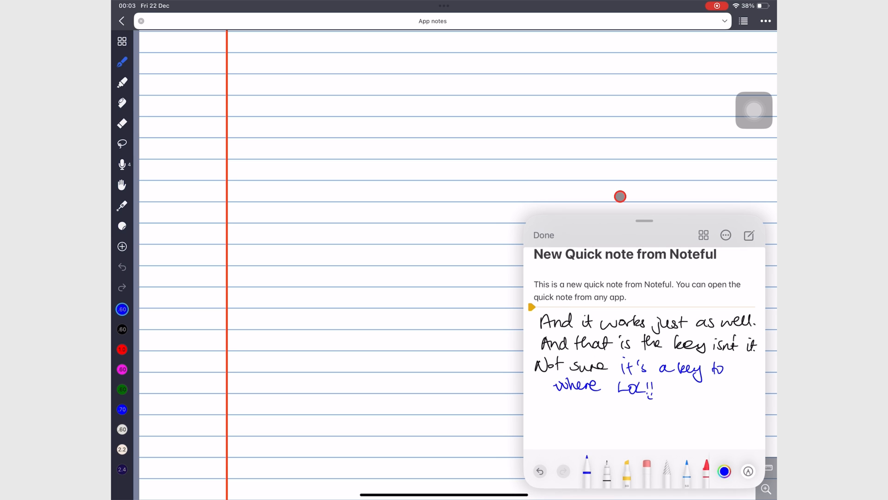
{"action": "left_click", "coordinate": [544, 234]}
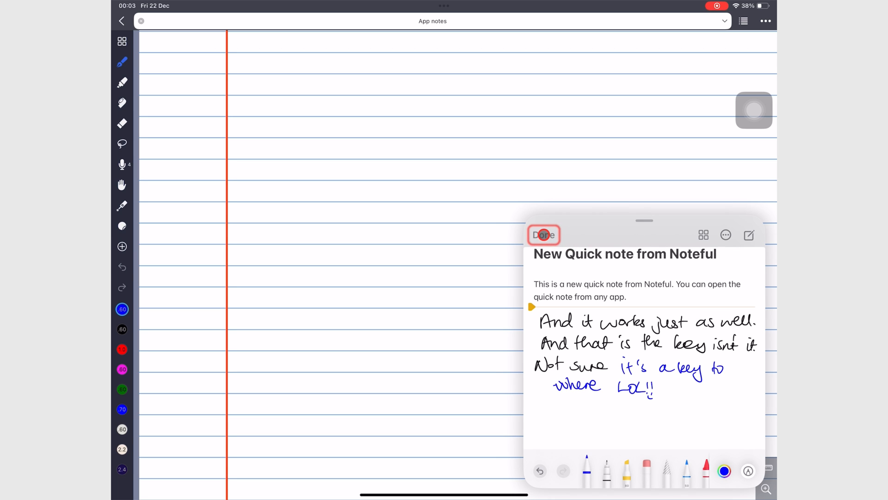
{"action": "left_click", "coordinate": [543, 234]}
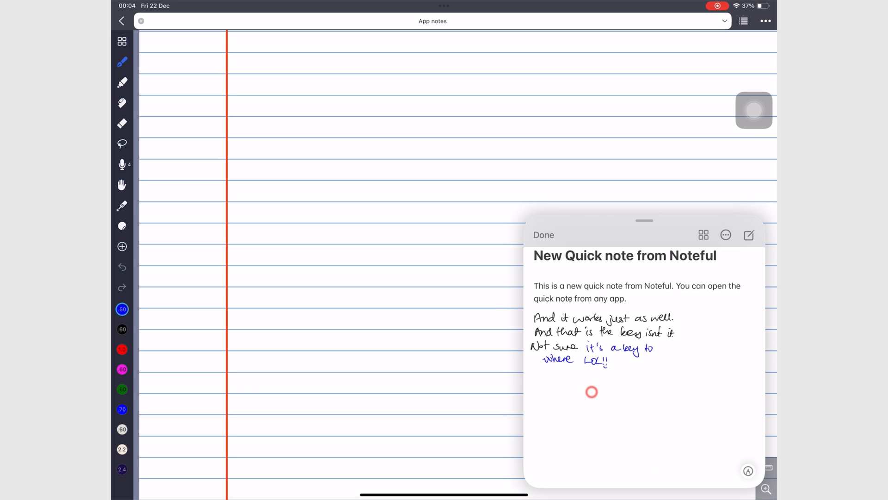
Add a screenshot of the Noteful screen to the Quick Note via its more-options menu
{"action": "left_click", "coordinate": [726, 234]}
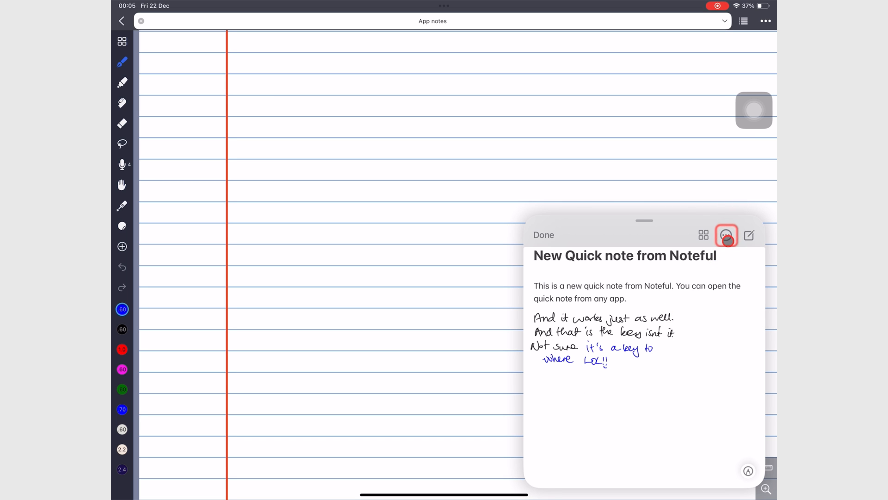
{"action": "left_click", "coordinate": [727, 235]}
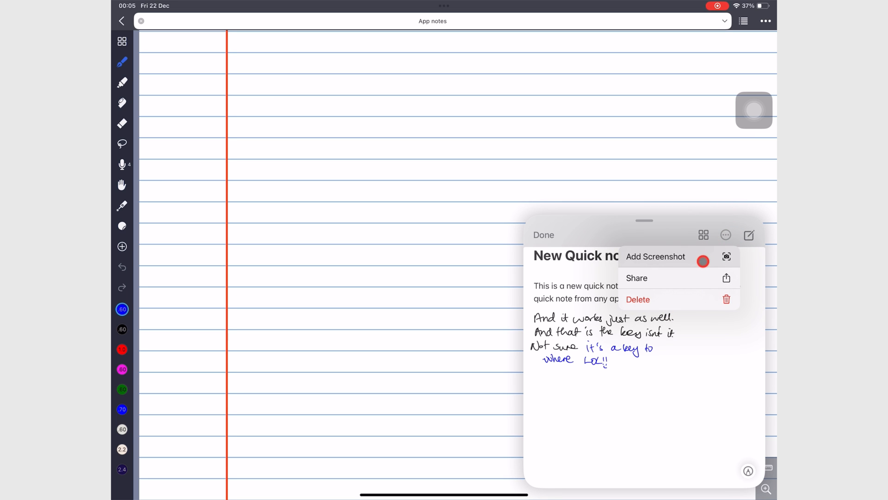
{"action": "left_click", "coordinate": [655, 256]}
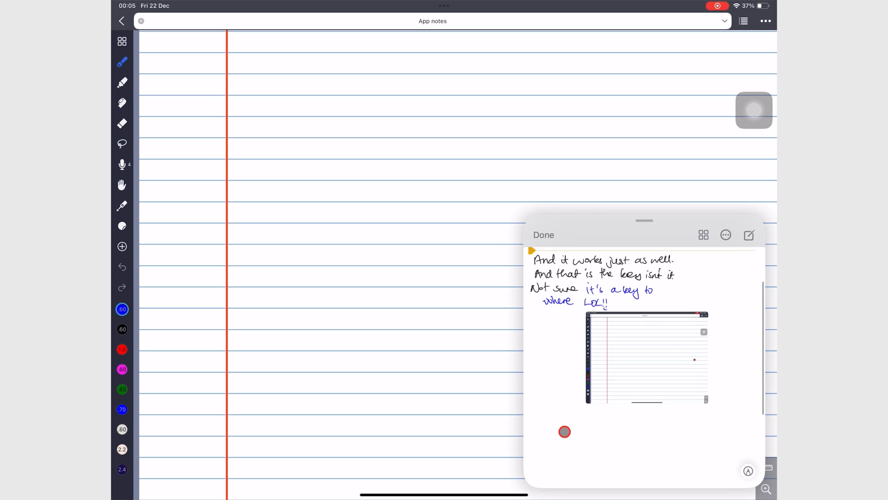
Reopen the note's options, bring up Share and dismiss the share sheet
{"action": "left_click", "coordinate": [726, 234]}
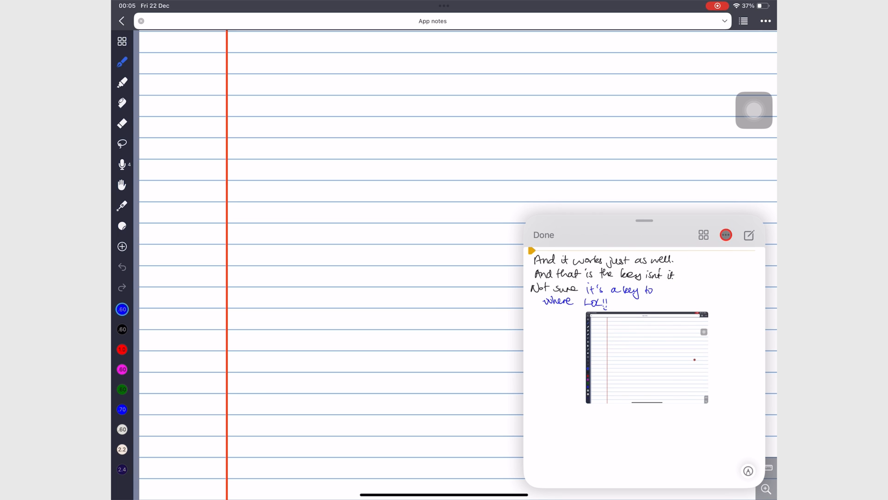
{"action": "left_click", "coordinate": [727, 234]}
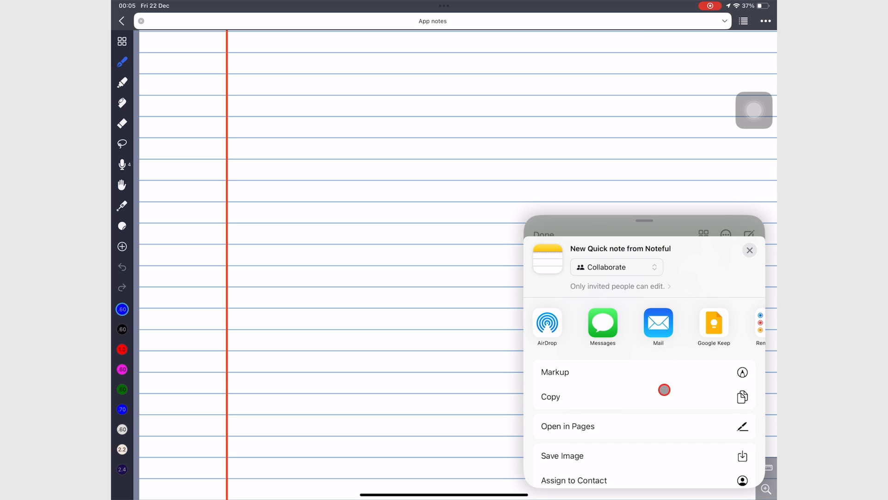
{"action": "left_click", "coordinate": [749, 250]}
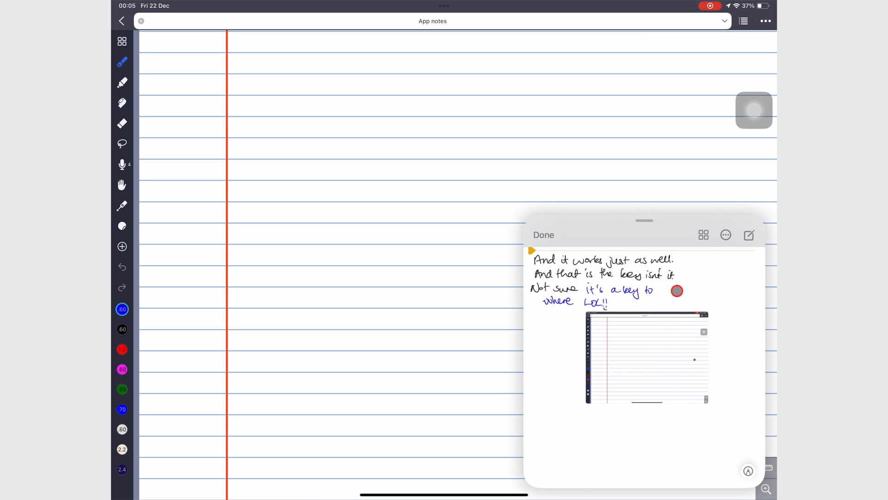
{"action": "left_click", "coordinate": [725, 234]}
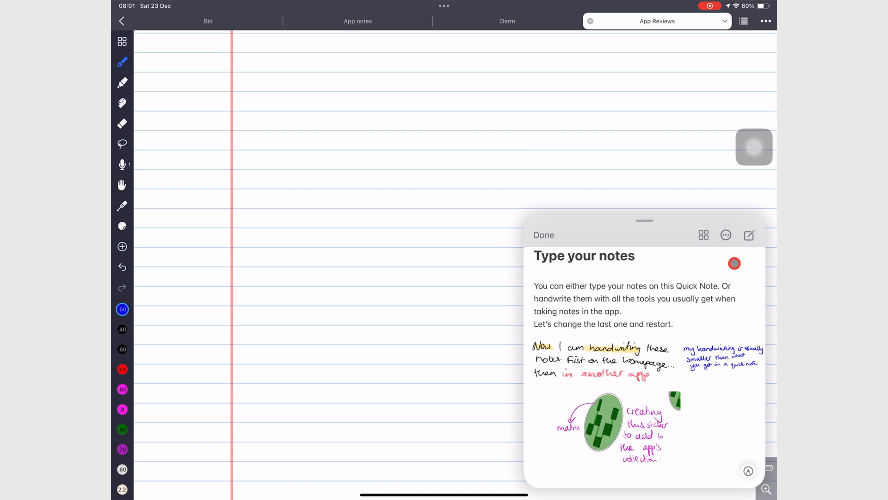
Start a brand new Quick Note and title it 'new notebook'
{"action": "left_click", "coordinate": [749, 235]}
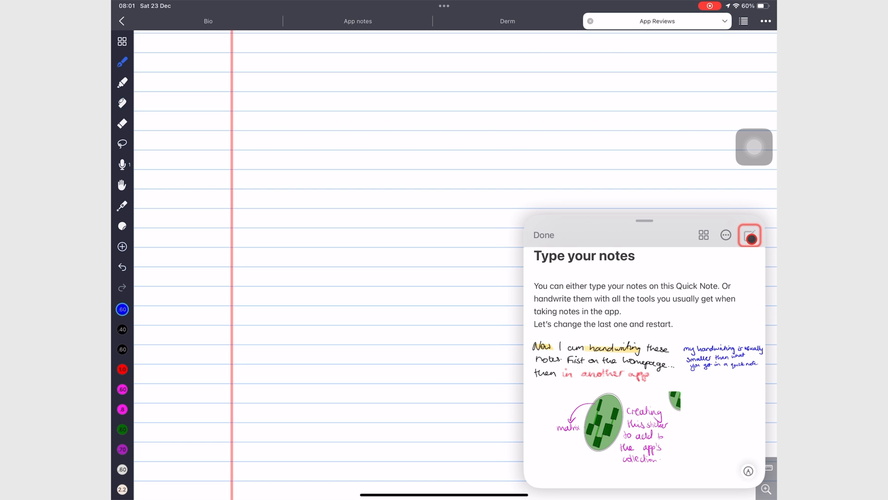
{"action": "left_click", "coordinate": [748, 234]}
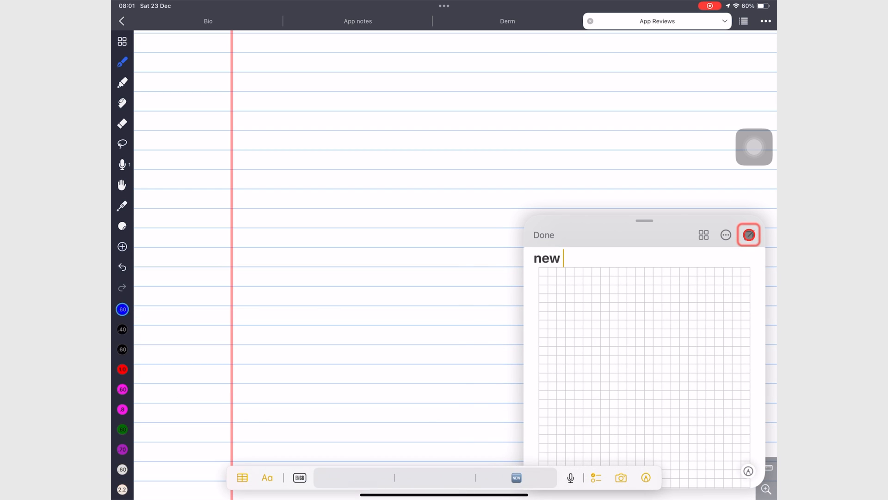
{"action": "type", "text": "notebook"}
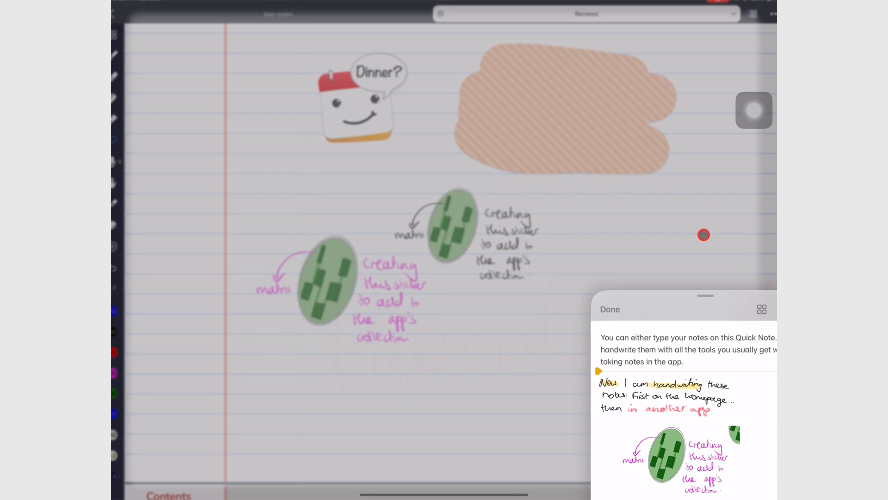
Lasso the larger green matrix sticker with caption in Noteful and drop it into the Quick Note
{"action": "left_click", "coordinate": [609, 309]}
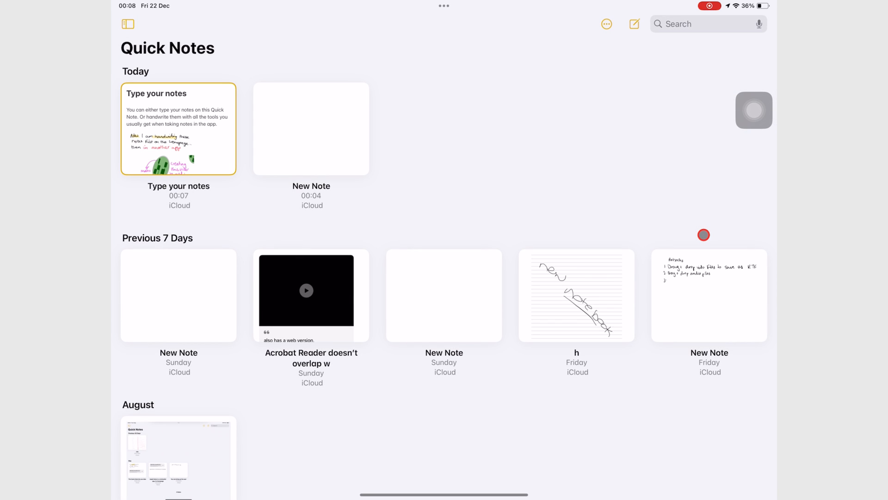
{"action": "left_click", "coordinate": [177, 129]}
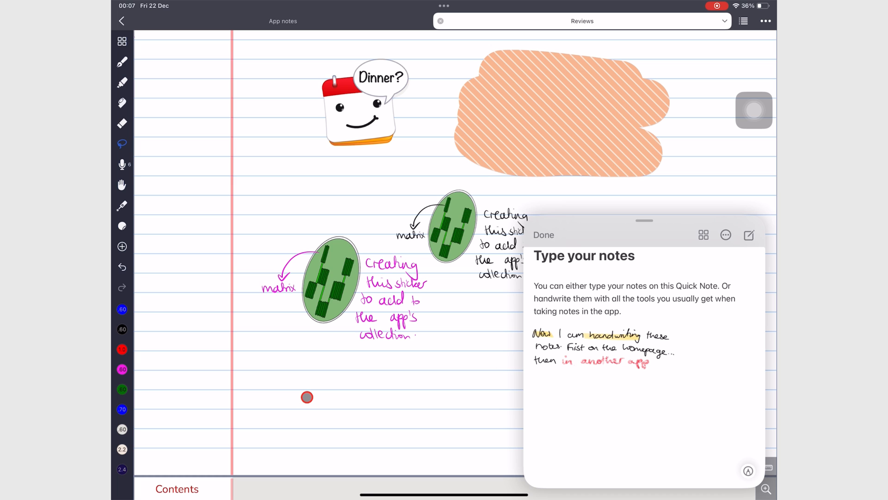
{"action": "left_click", "coordinate": [328, 284]}
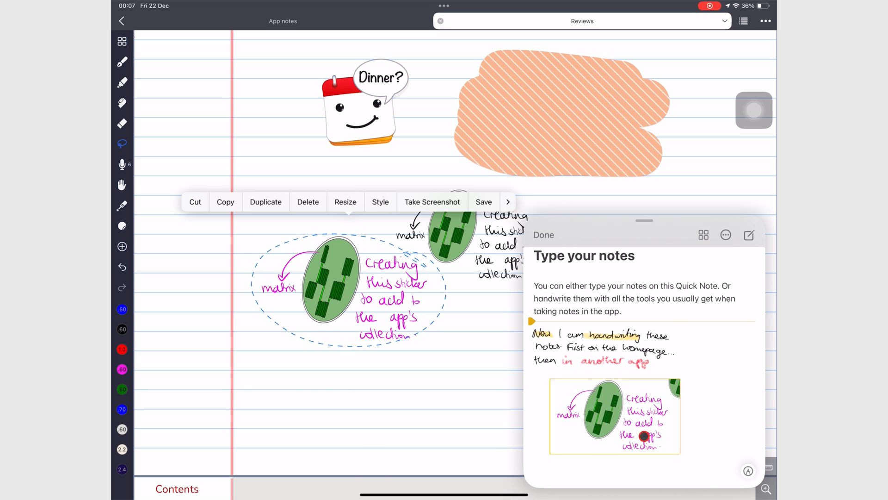
{"action": "left_click", "coordinate": [615, 416]}
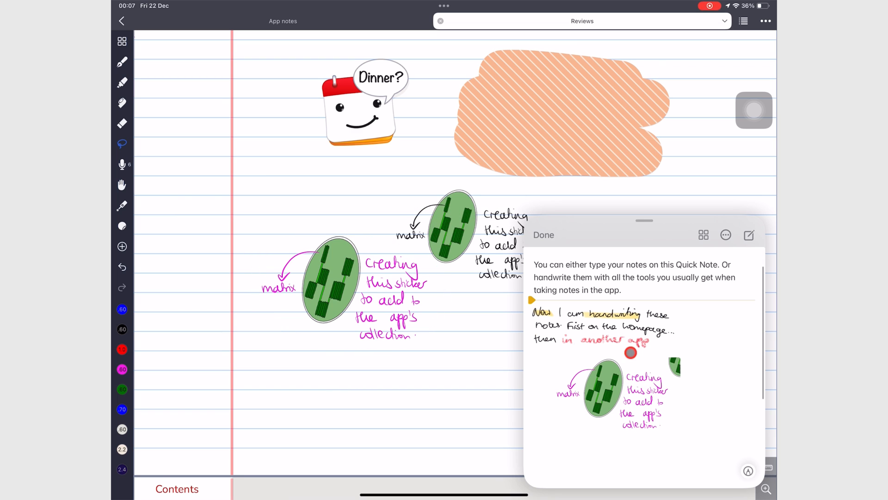
{"action": "left_click", "coordinate": [703, 234]}
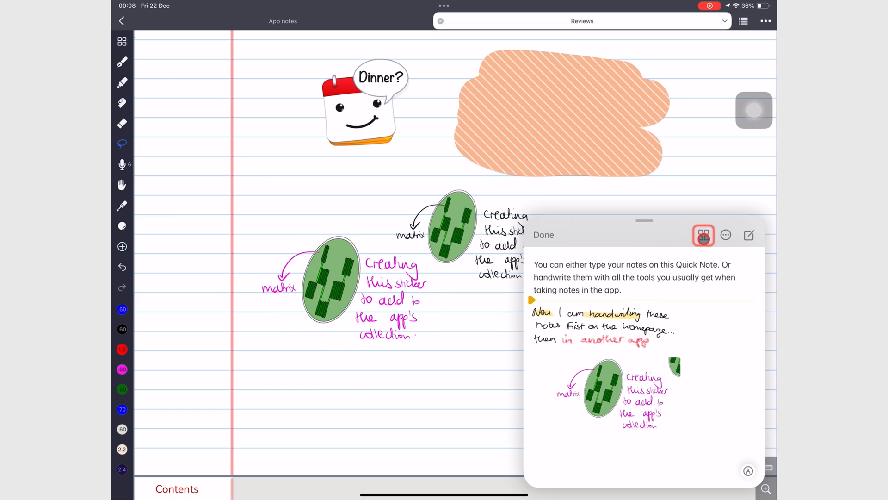
From the Quick Notes grid, open 'Type your notes' and expand it full screen
{"action": "left_click", "coordinate": [703, 234]}
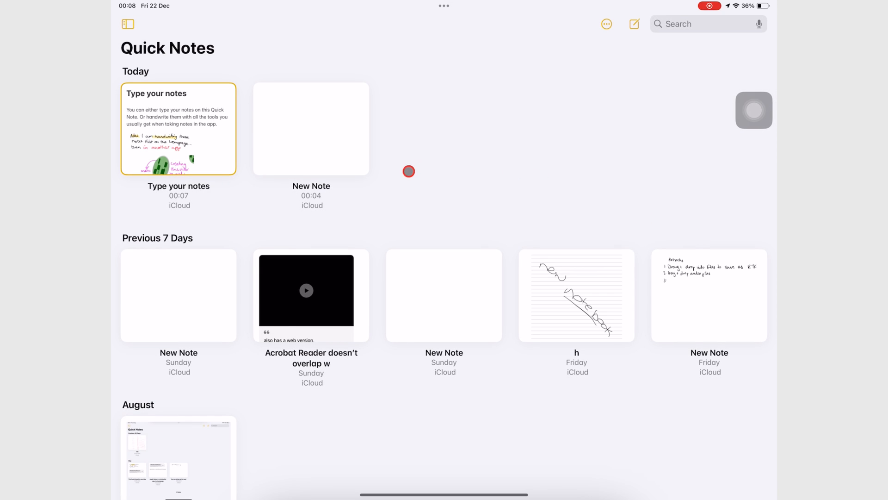
{"action": "left_click", "coordinate": [178, 129]}
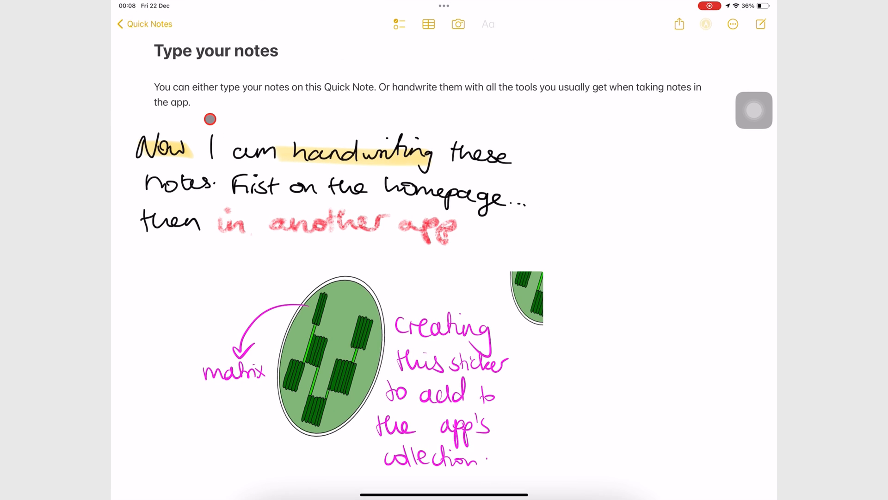
{"action": "left_click", "coordinate": [705, 24]}
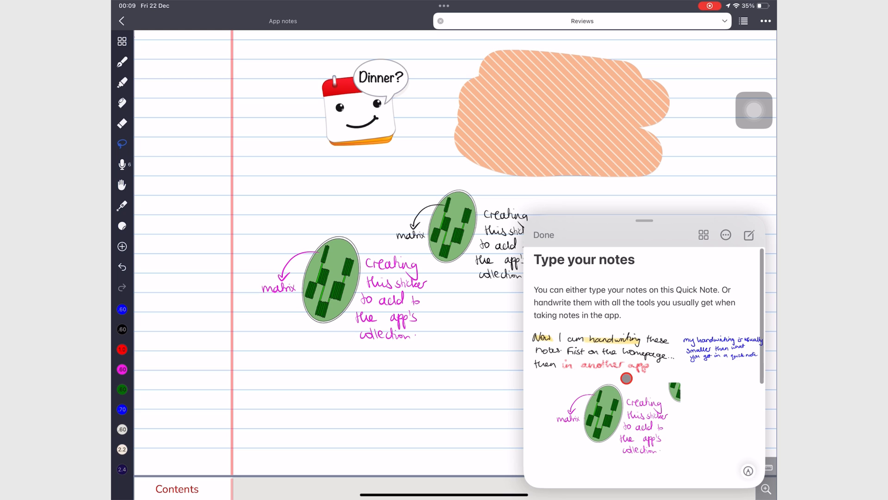
Drag the green matrix sticker from the Noteful page into the Quick Note below the handwriting
{"action": "left_click", "coordinate": [544, 234]}
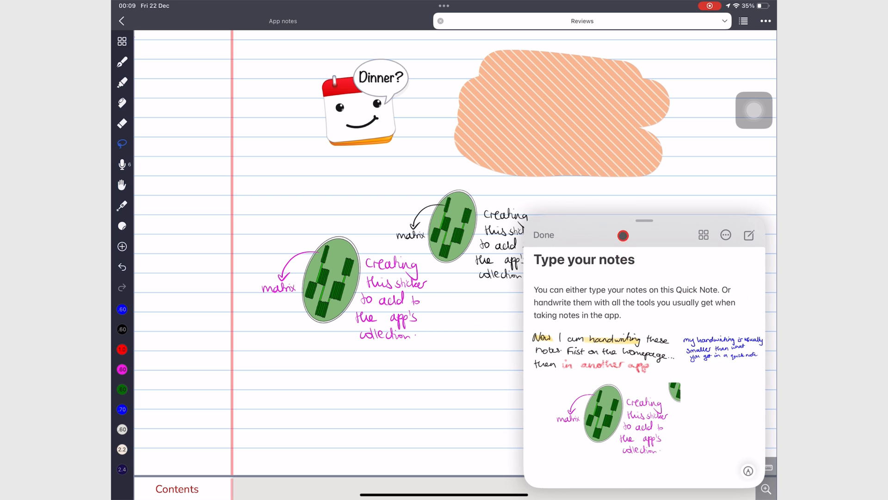
{"action": "left_click", "coordinate": [542, 234]}
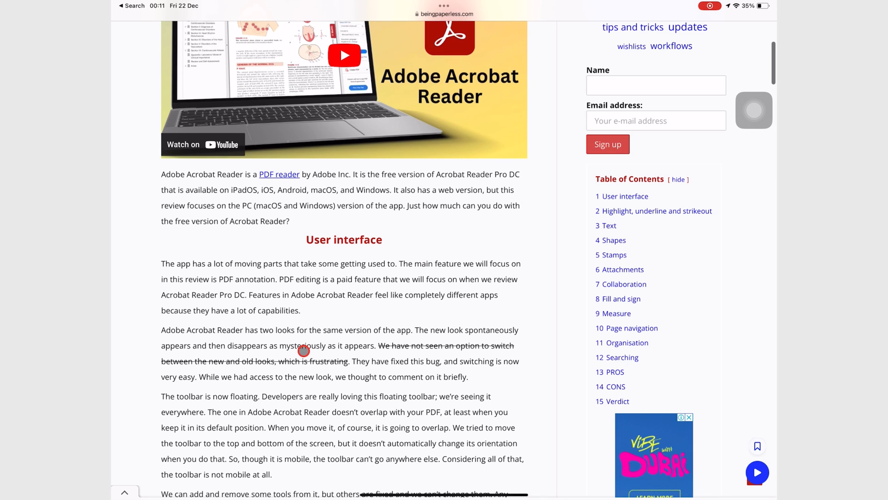
{"action": "mouse_move", "coordinate": [276, 297]}
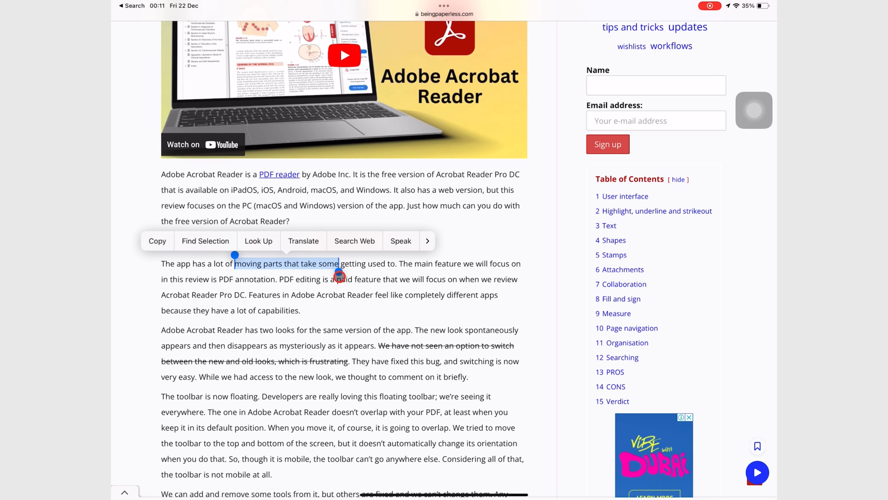
Send the selected phrase 'moving parts that take some' to a New Quick Note with the review link
{"action": "left_click", "coordinate": [428, 240]}
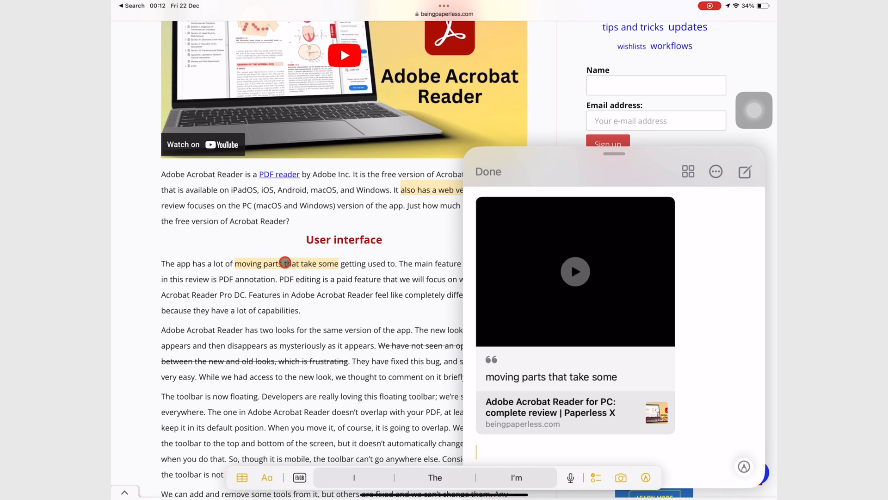
Open the Adobe Acrobat Reader for PC review from the link card in the Quick Note
{"action": "scroll", "scroll_direction": "up", "scroll_amount": 3}
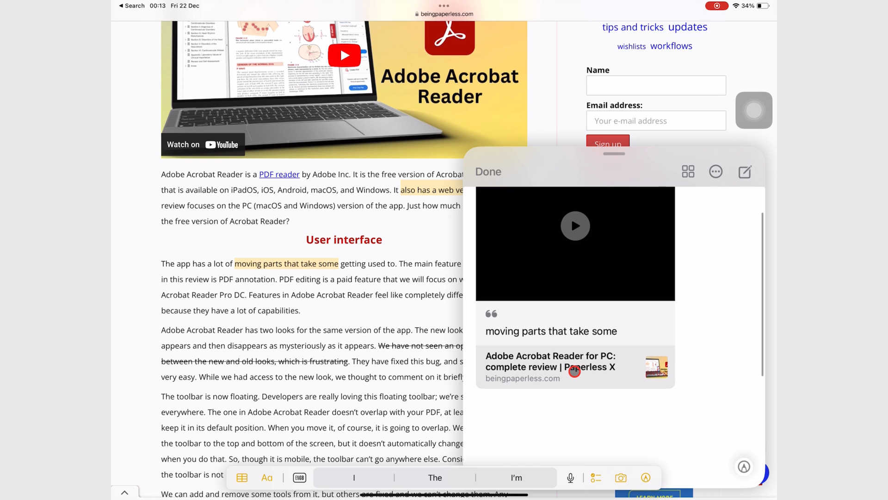
{"action": "left_click", "coordinate": [488, 172]}
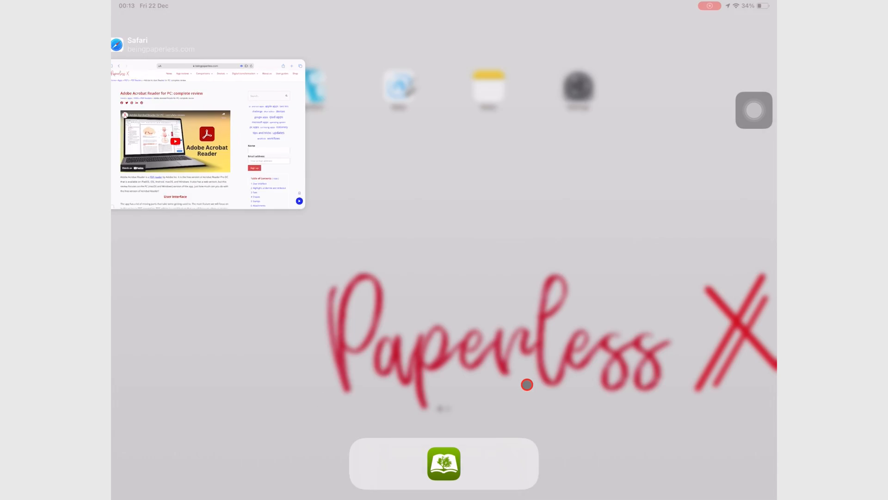
Search "safari" in Spotlight and launch Safari from the top hit
{"action": "type", "text": "safari"}
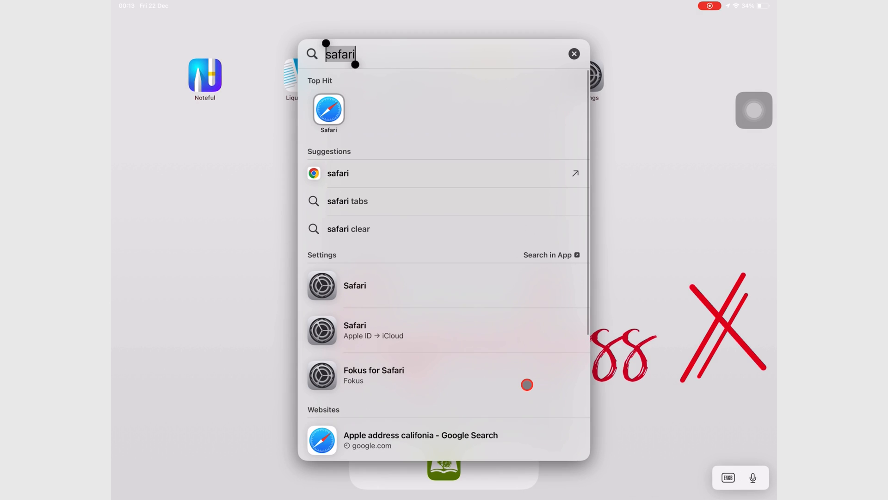
{"action": "left_click", "coordinate": [329, 112]}
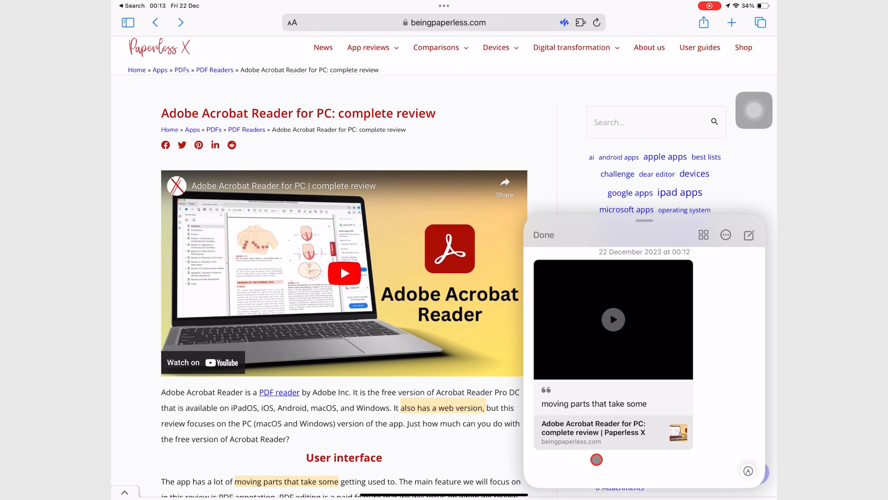
Drag the two article excerpts into the Quick Note, then return to the Home Screen
{"action": "scroll", "scroll_direction": "down", "scroll_amount": 3}
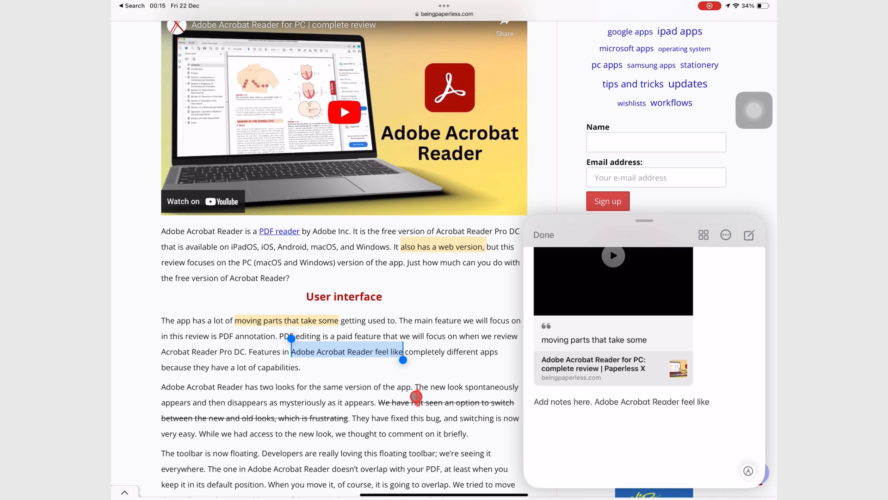
{"action": "scroll", "scroll_direction": "down", "scroll_amount": 3}
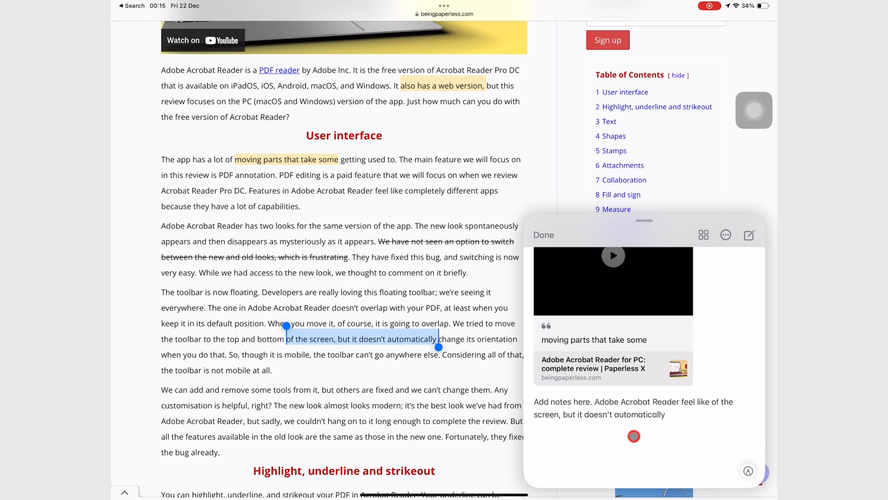
{"action": "key", "text": "home"}
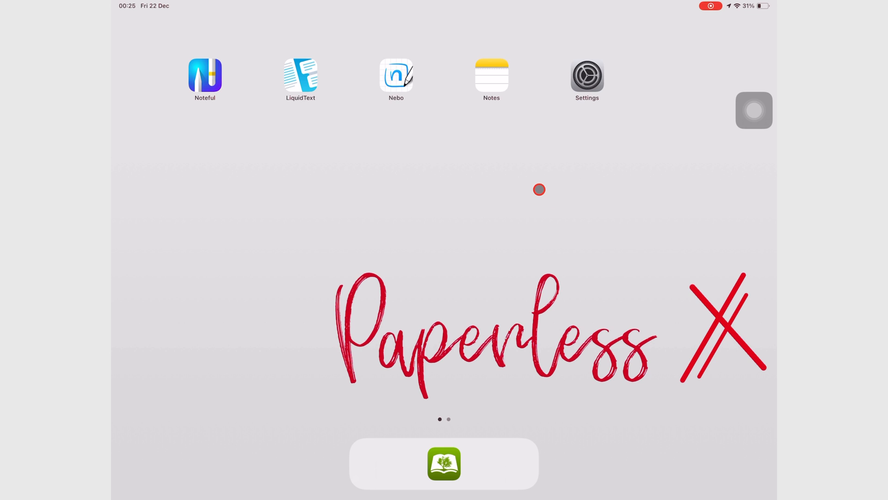
In Settings > Notes, enable Resume Last Quick Note and reopen the last Quick Note
{"action": "left_click", "coordinate": [587, 77]}
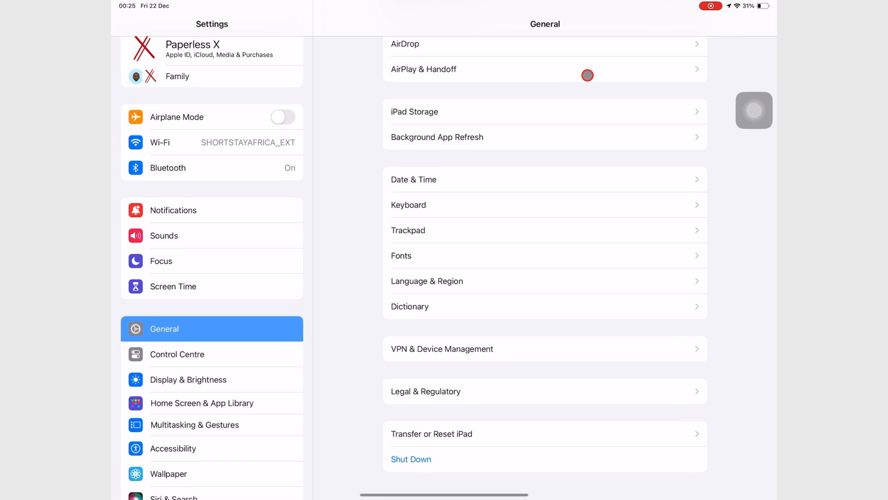
{"action": "scroll", "scroll_direction": "down", "scroll_amount": 3}
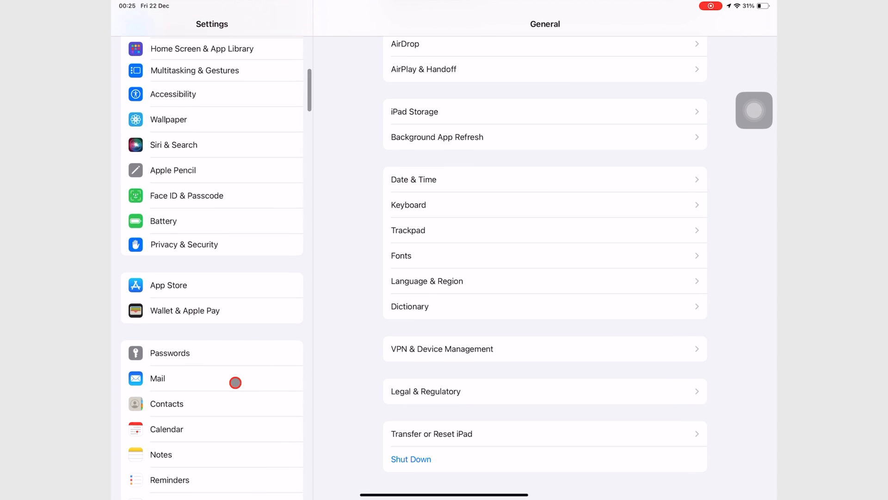
{"action": "scroll", "scroll_direction": "down", "scroll_amount": 3}
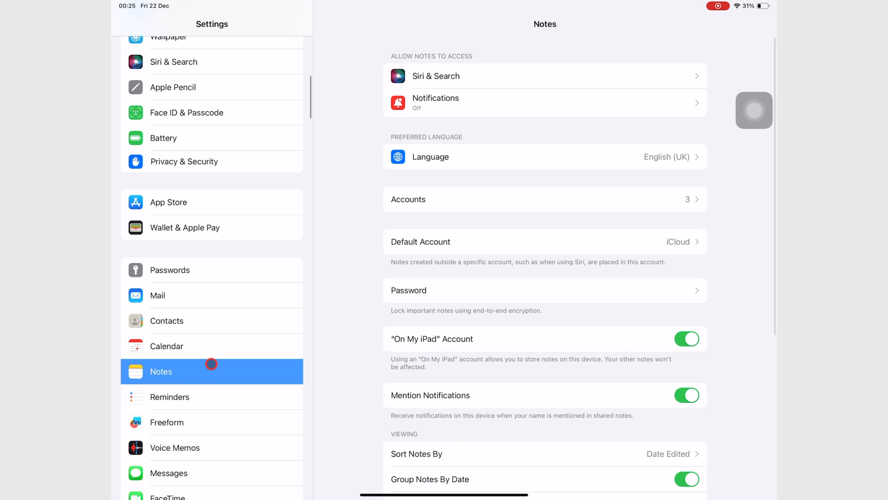
{"action": "scroll", "scroll_direction": "down", "scroll_amount": 3}
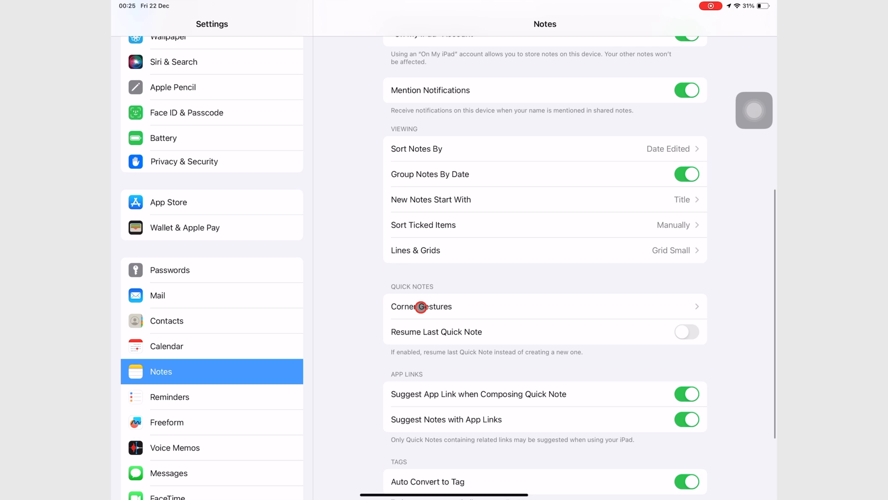
{"action": "left_click", "coordinate": [686, 332]}
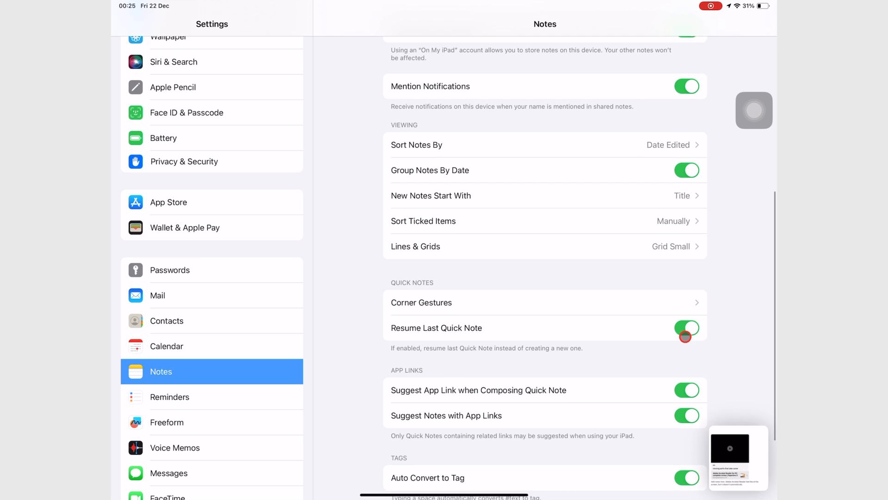
{"action": "left_click", "coordinate": [738, 457]}
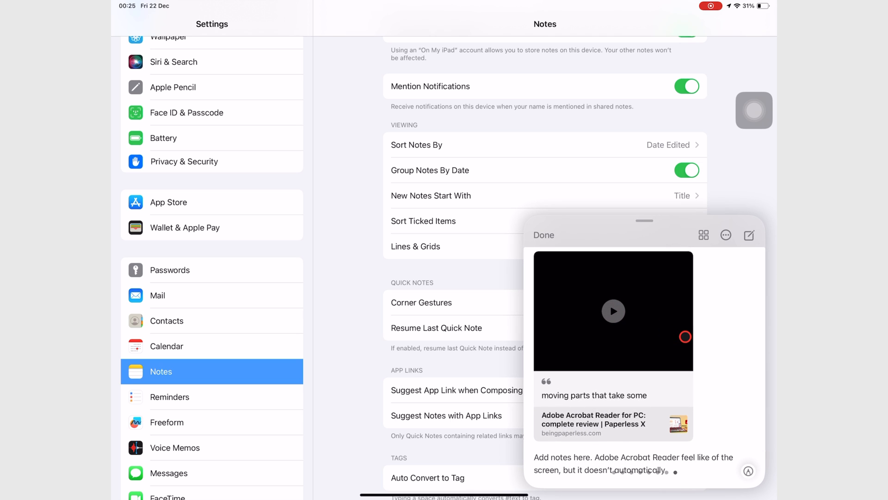
Review the resumed Quick Note's excerpts and dismiss it with Done
{"action": "scroll", "scroll_direction": "up", "scroll_amount": 3}
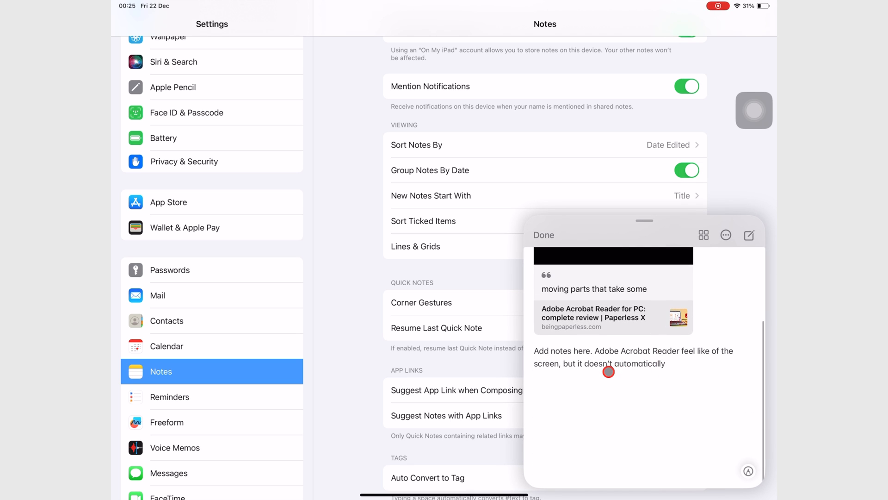
{"action": "left_click", "coordinate": [609, 364]}
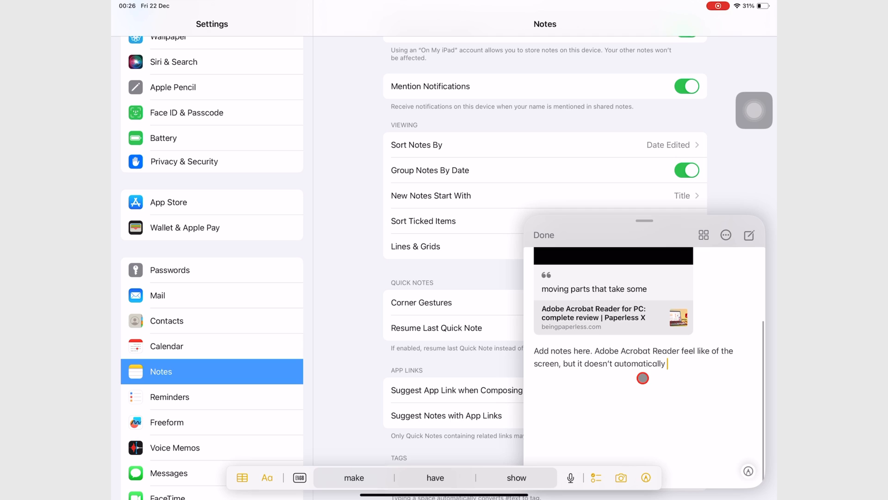
{"action": "left_click", "coordinate": [542, 234]}
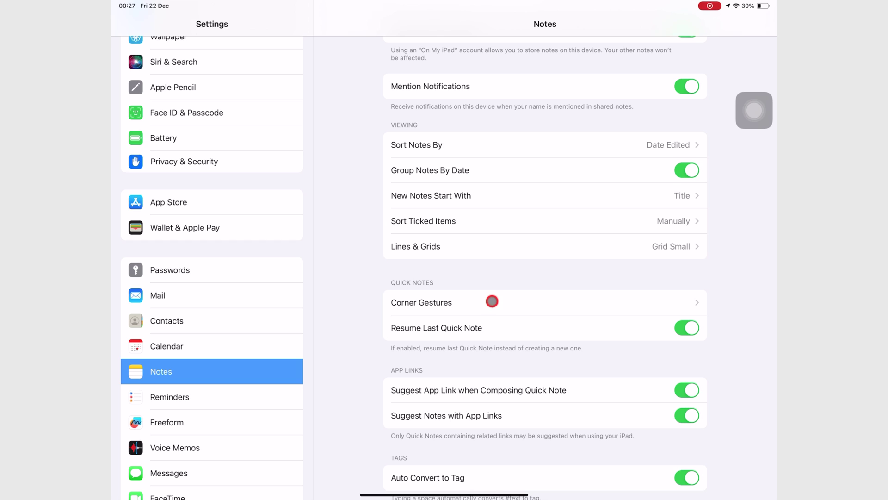
In Corner Gestures, keep Left Corner Swipe on Screenshot and Right on Quick Note
{"action": "left_click", "coordinate": [421, 302]}
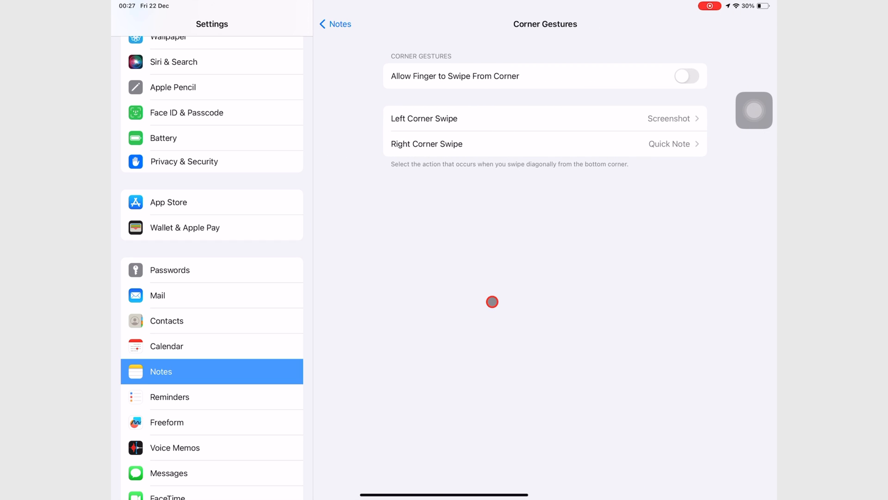
{"action": "mouse_move", "coordinate": [524, 236]}
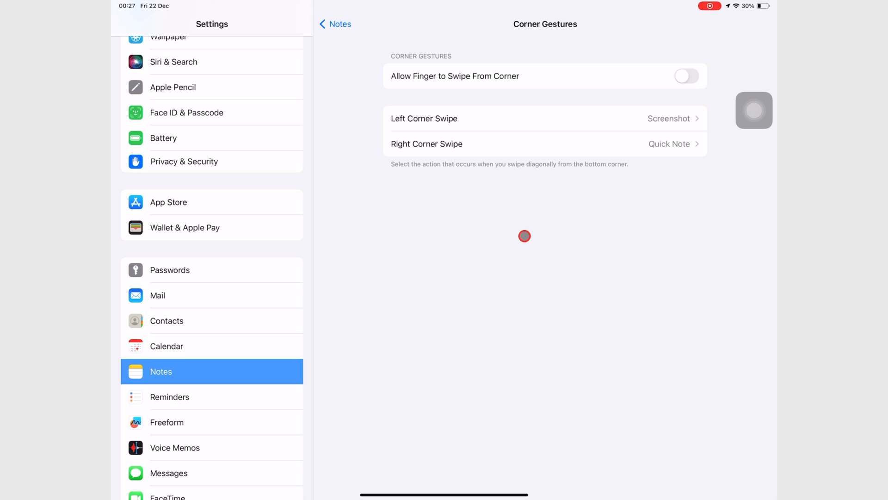
{"action": "mouse_move", "coordinate": [565, 127]}
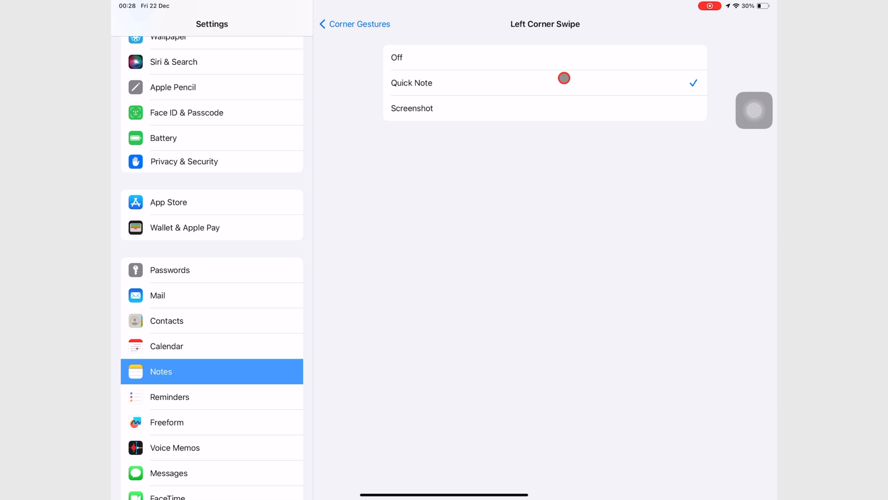
{"action": "mouse_move", "coordinate": [355, 24]}
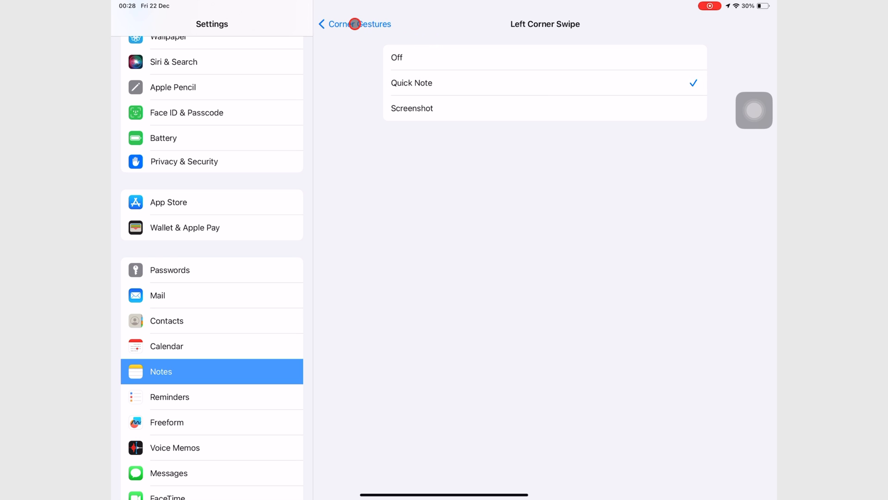
{"action": "left_click", "coordinate": [354, 24]}
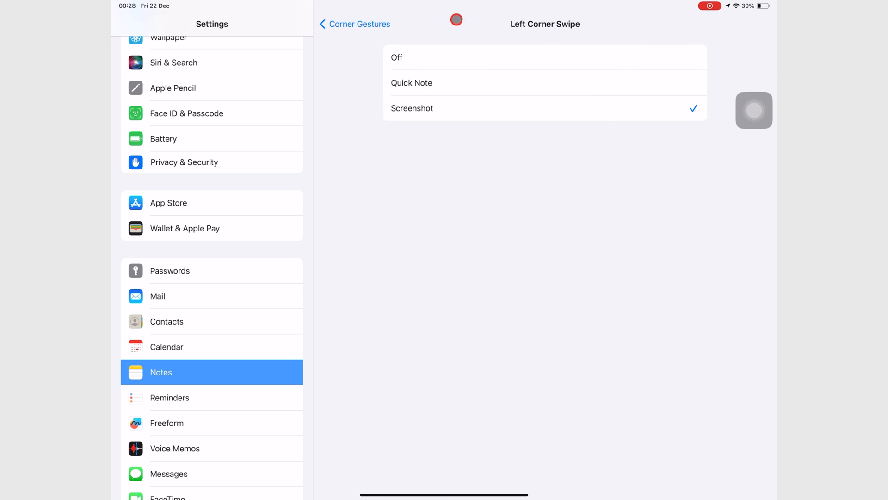
{"action": "left_click", "coordinate": [354, 24]}
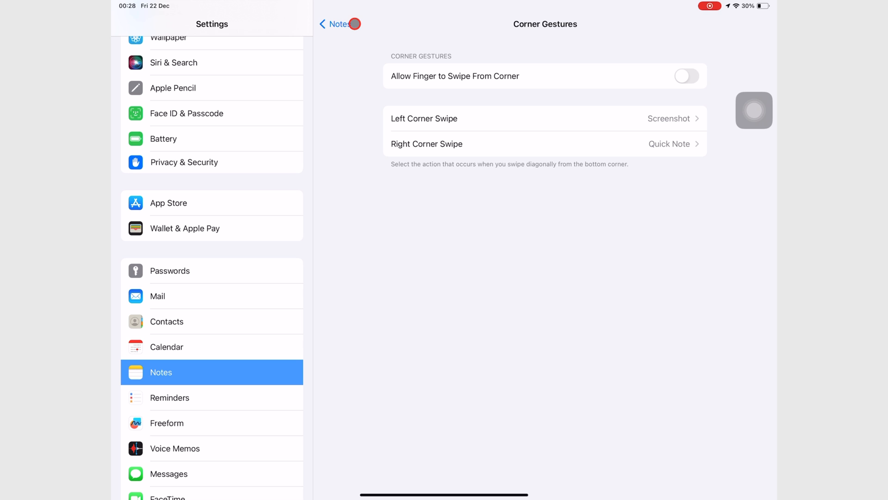
{"action": "mouse_move", "coordinate": [332, 259]}
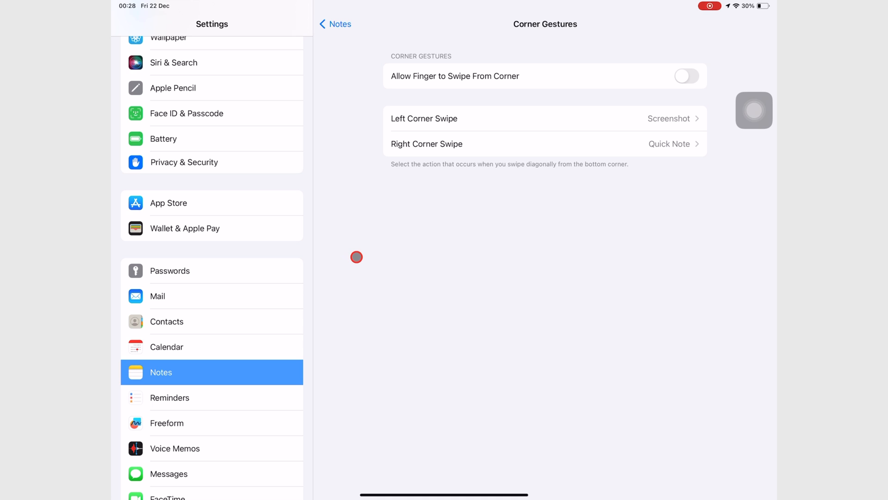
Switch on Allow Finger to Swipe From Corner on the Corner Gestures page
{"action": "left_click", "coordinate": [685, 76]}
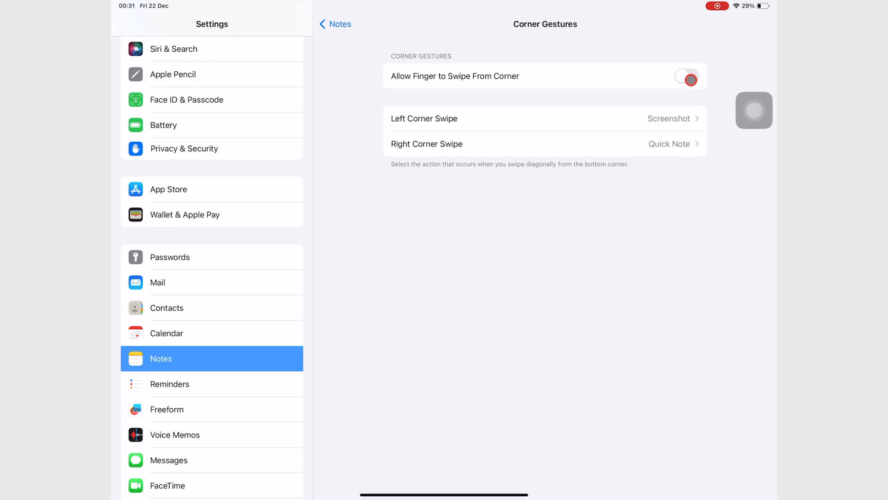
{"action": "left_click", "coordinate": [686, 77]}
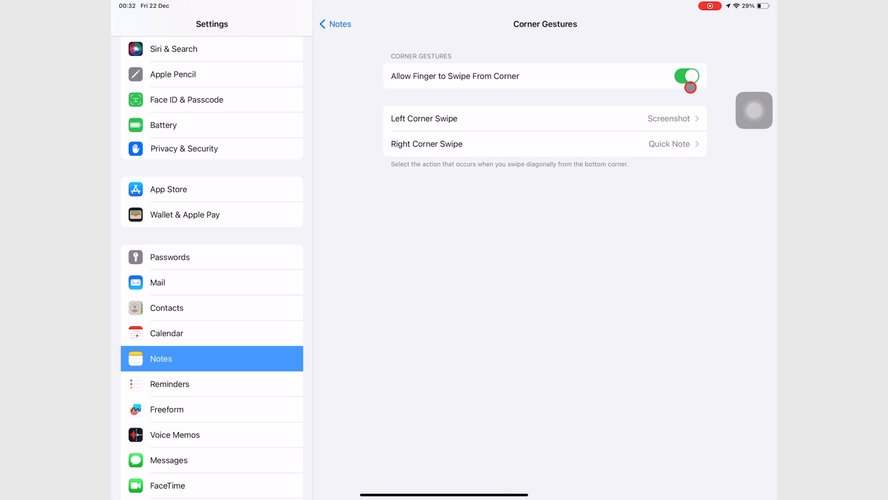
{"action": "left_click", "coordinate": [686, 76]}
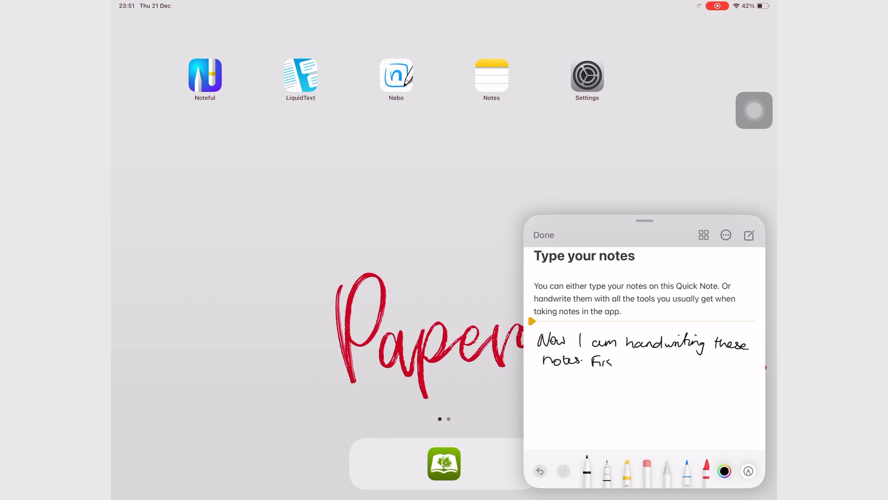
Handwrite "First on th" continuing the sentence in the Quick Note
{"action": "type", "text": "ist on th"}
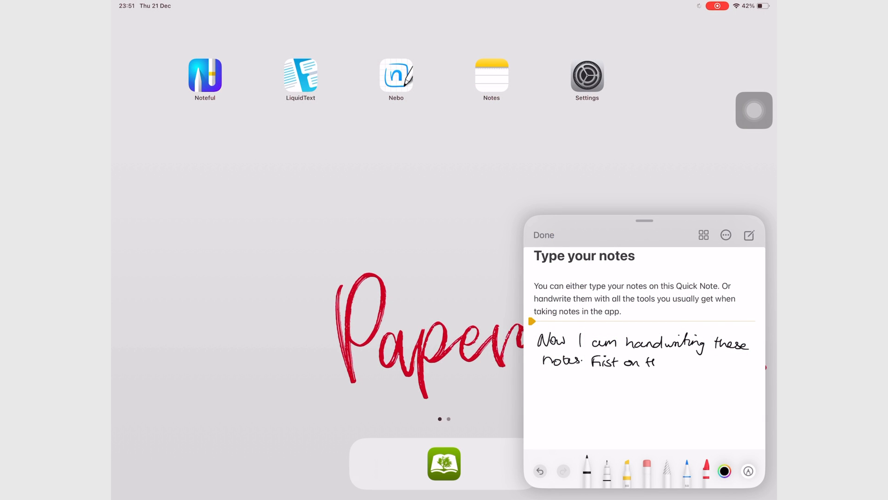